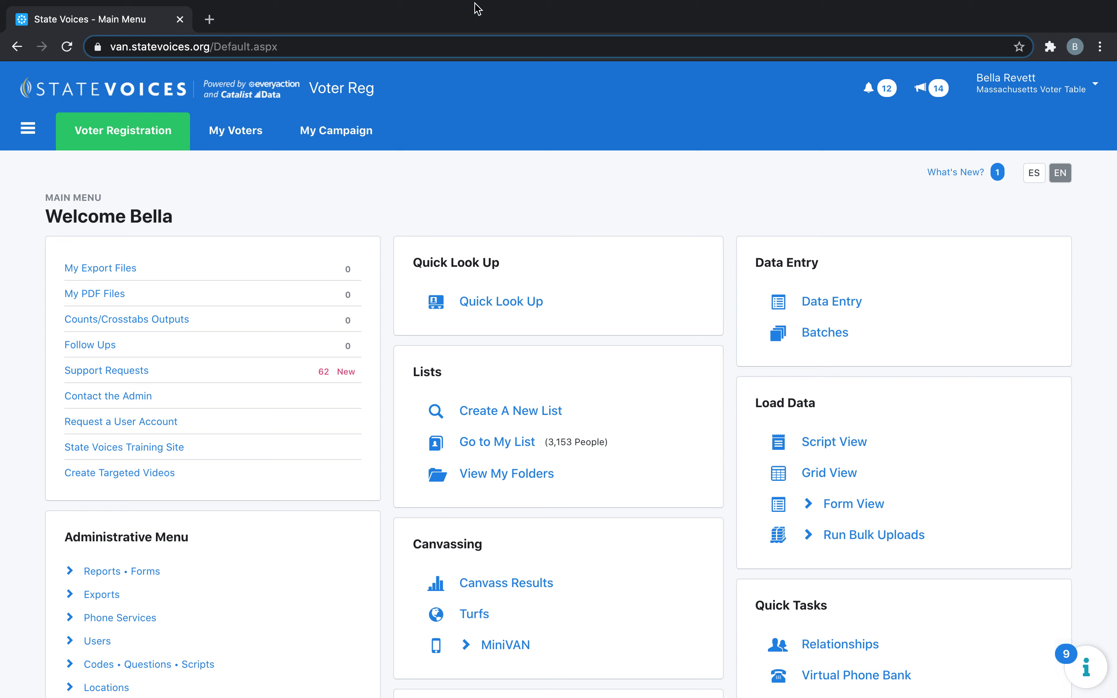
mouse_move(140, 144)
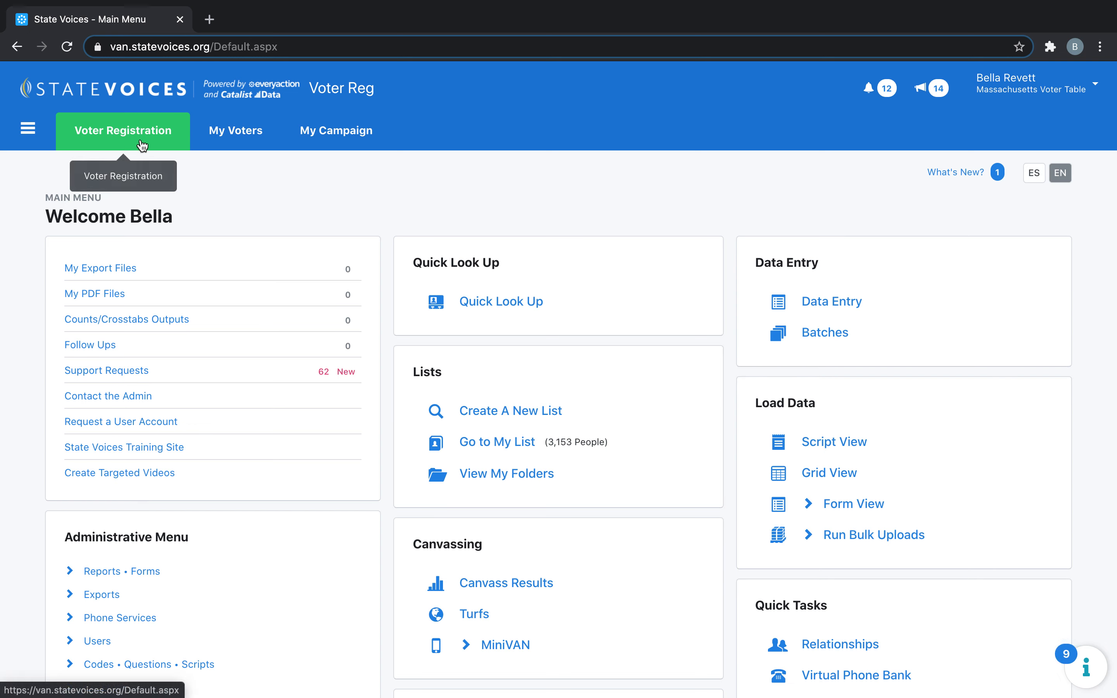
mouse_move(336, 130)
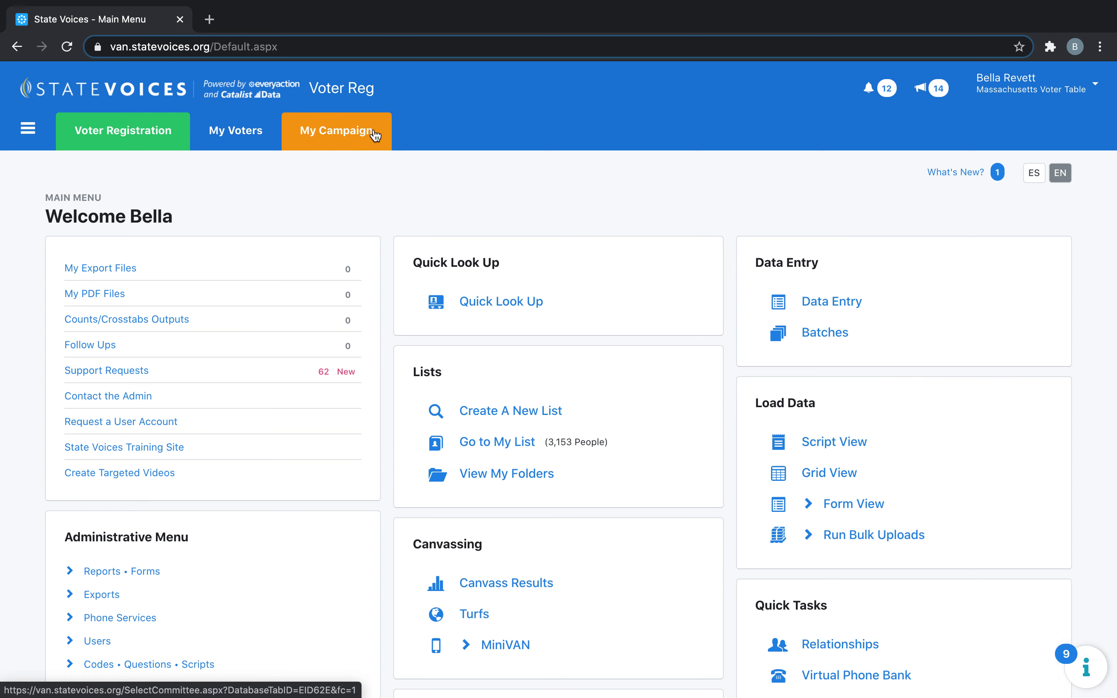
mouse_move(702, 179)
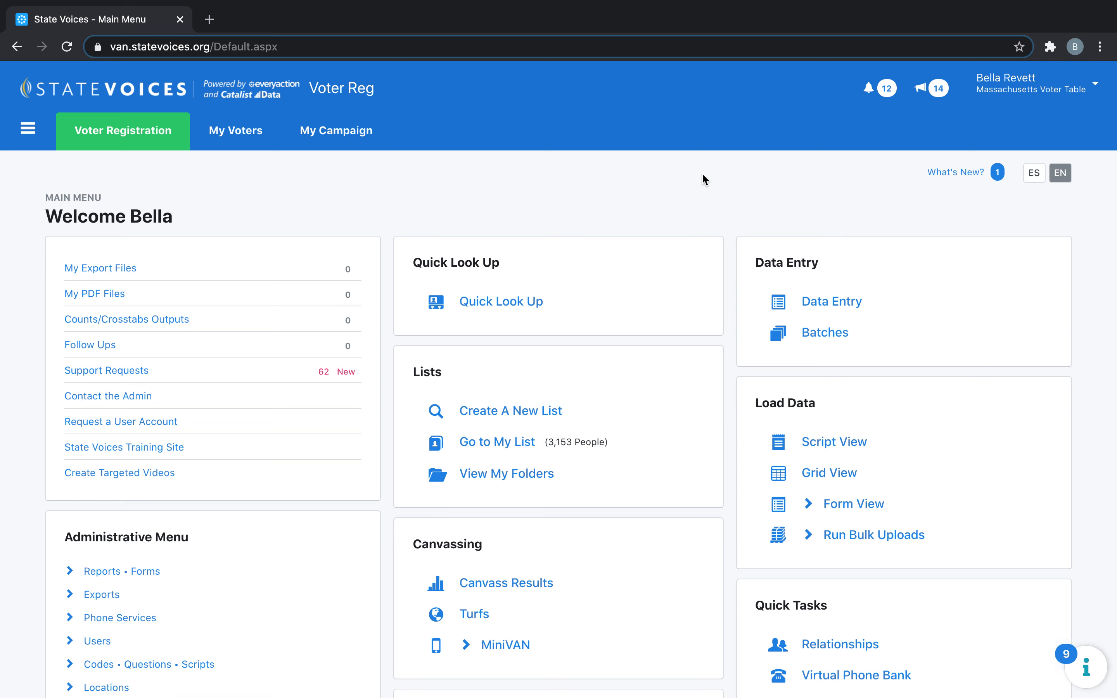
mouse_move(832, 301)
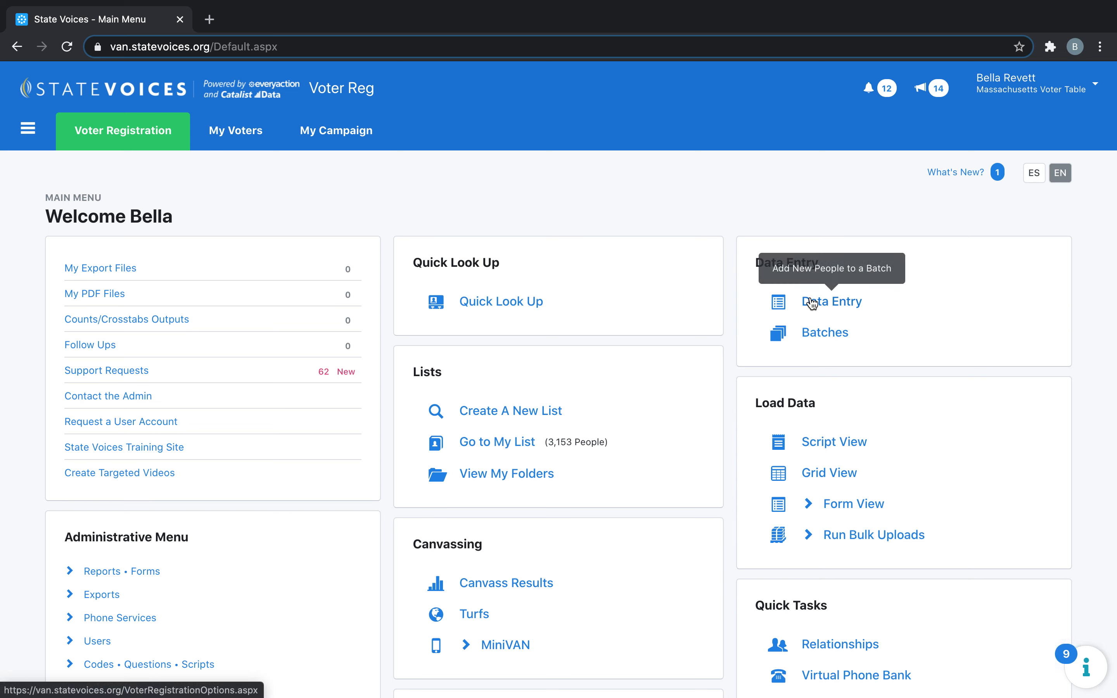
- Enter Data Entry and set the batch form to State Massachusetts, Batch Training Batch
click(831, 301)
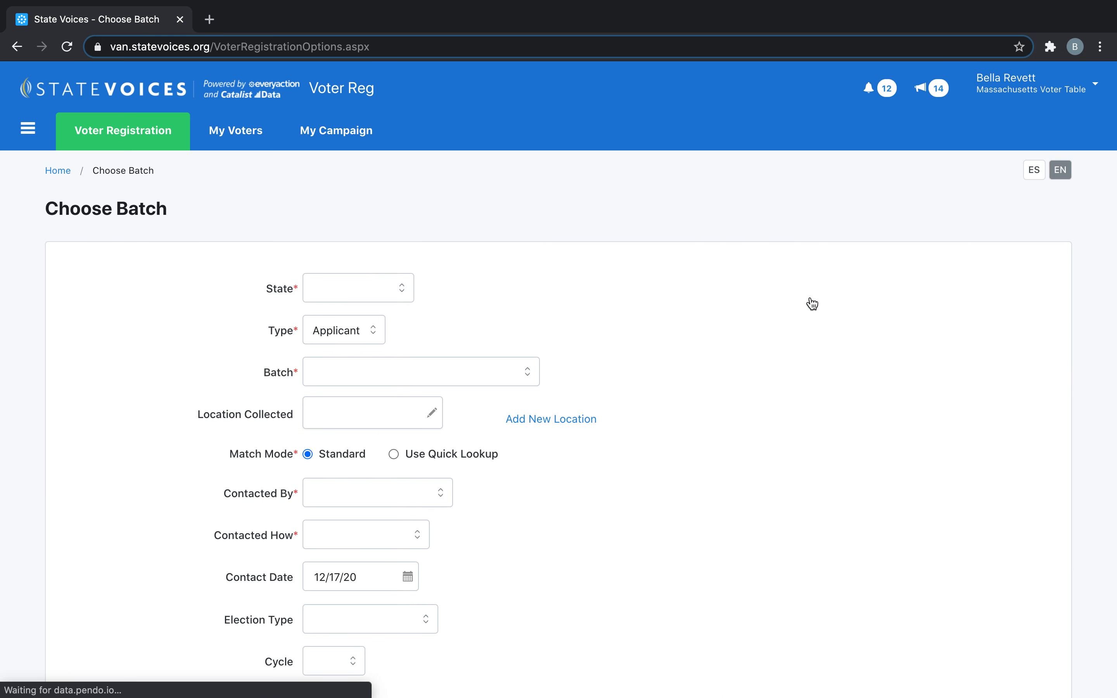
scroll(down, 3)
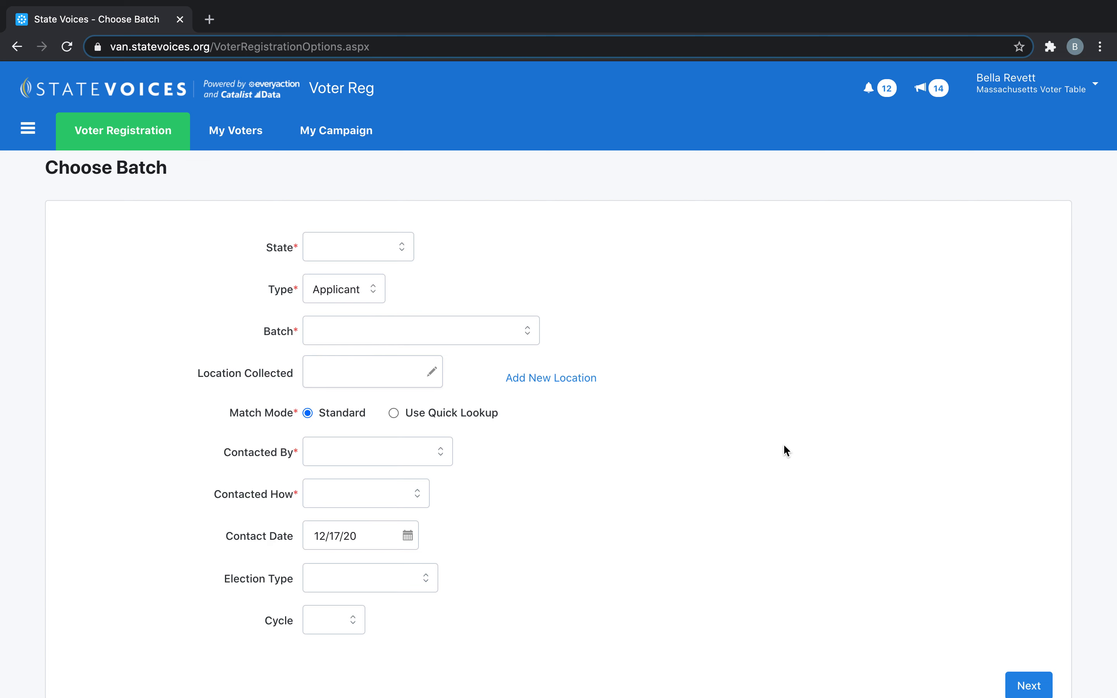
click(358, 247)
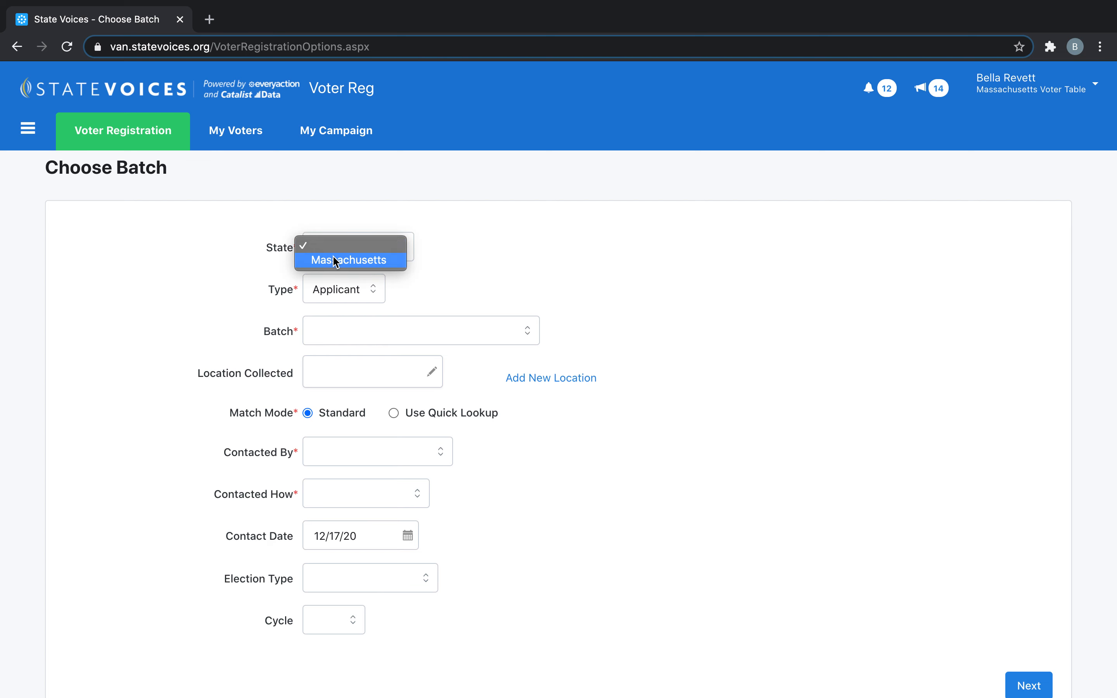
click(350, 260)
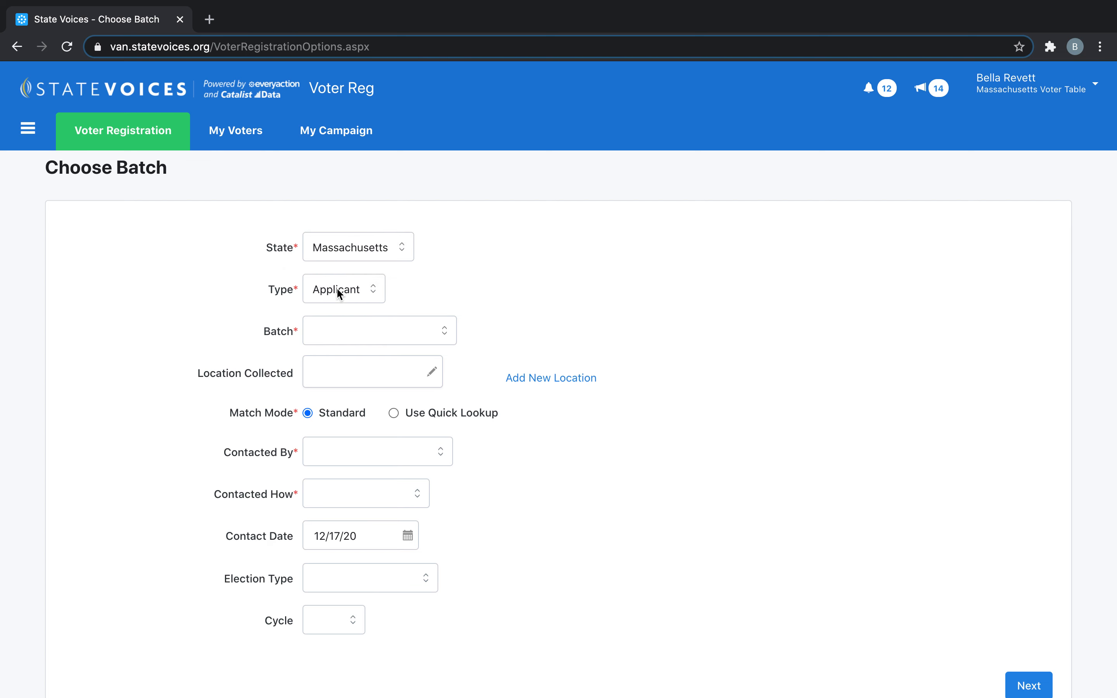
mouse_move(450, 279)
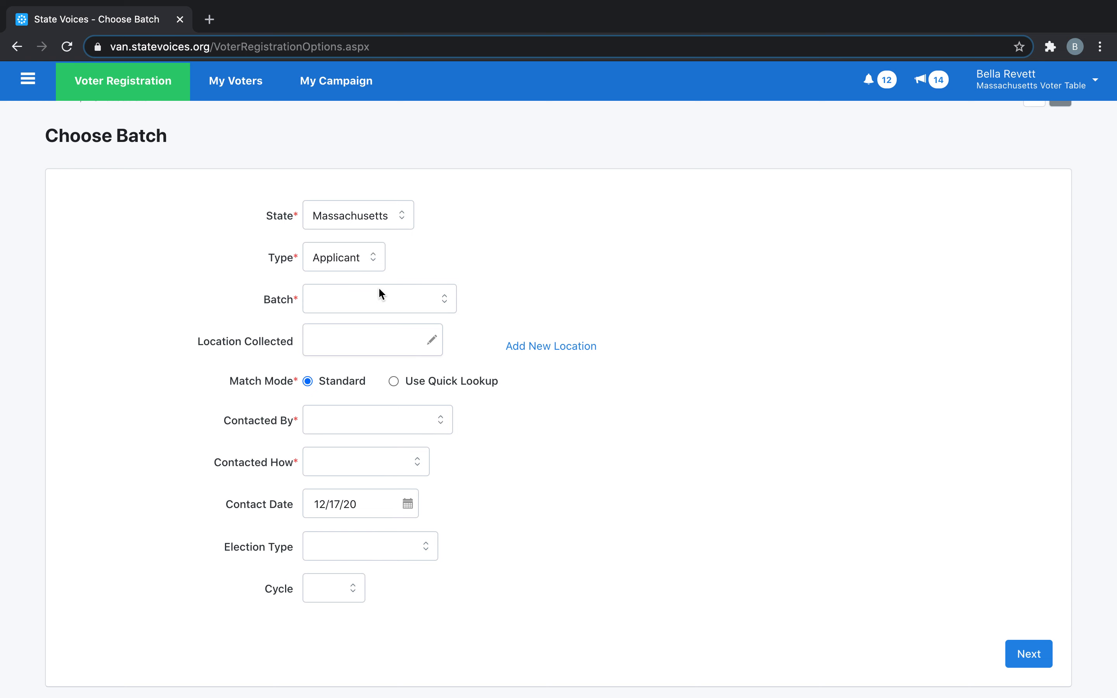
click(380, 298)
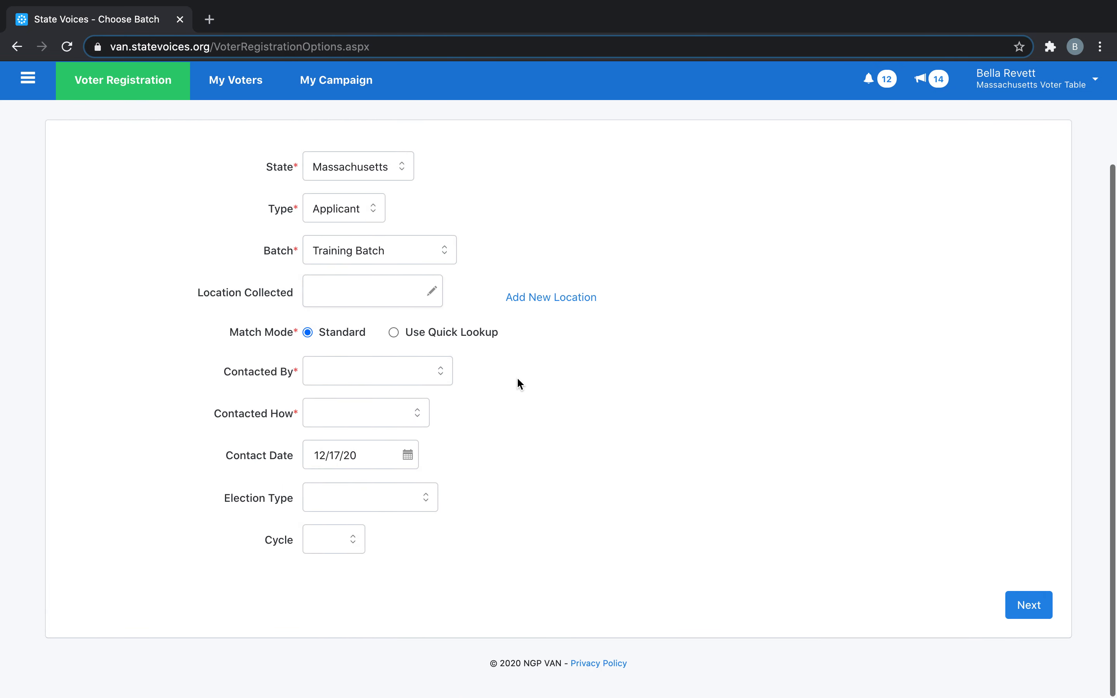
mouse_move(269, 347)
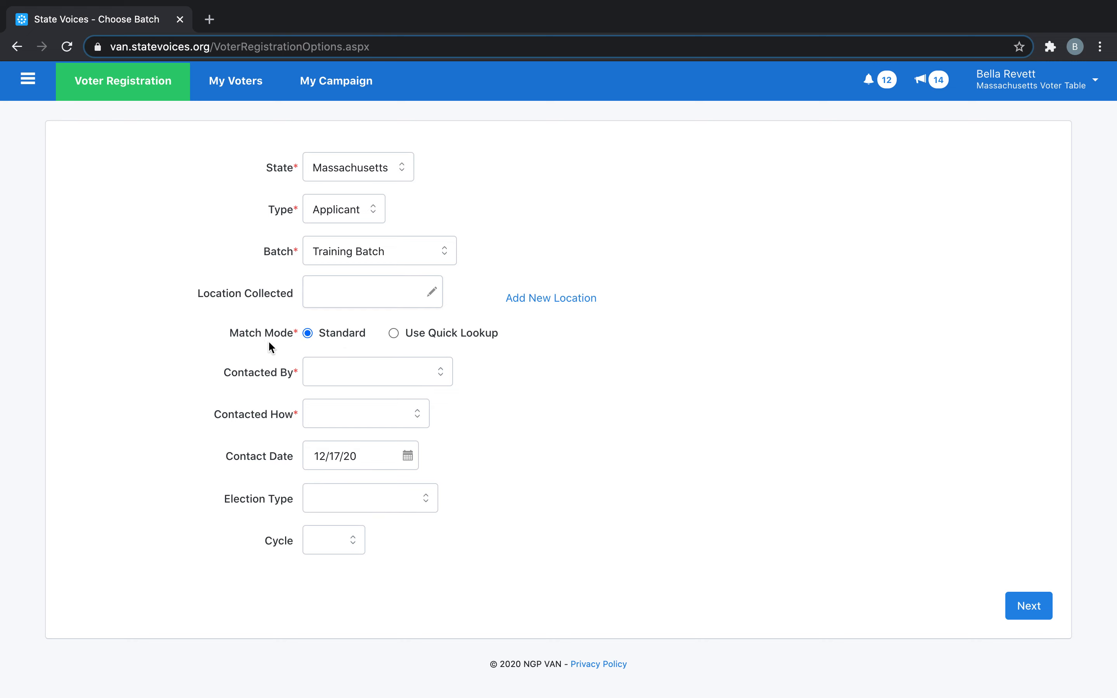
- Set Contacted By and Contacted How Walk, then submit the Choose Batch form with Next
click(377, 370)
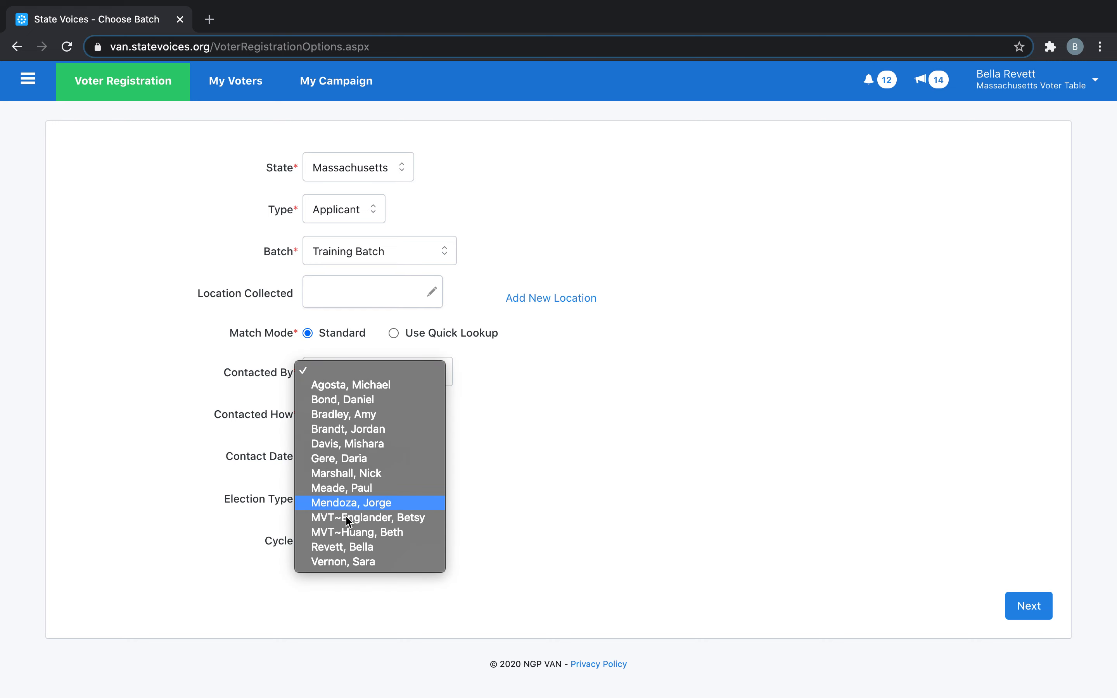
click(342, 546)
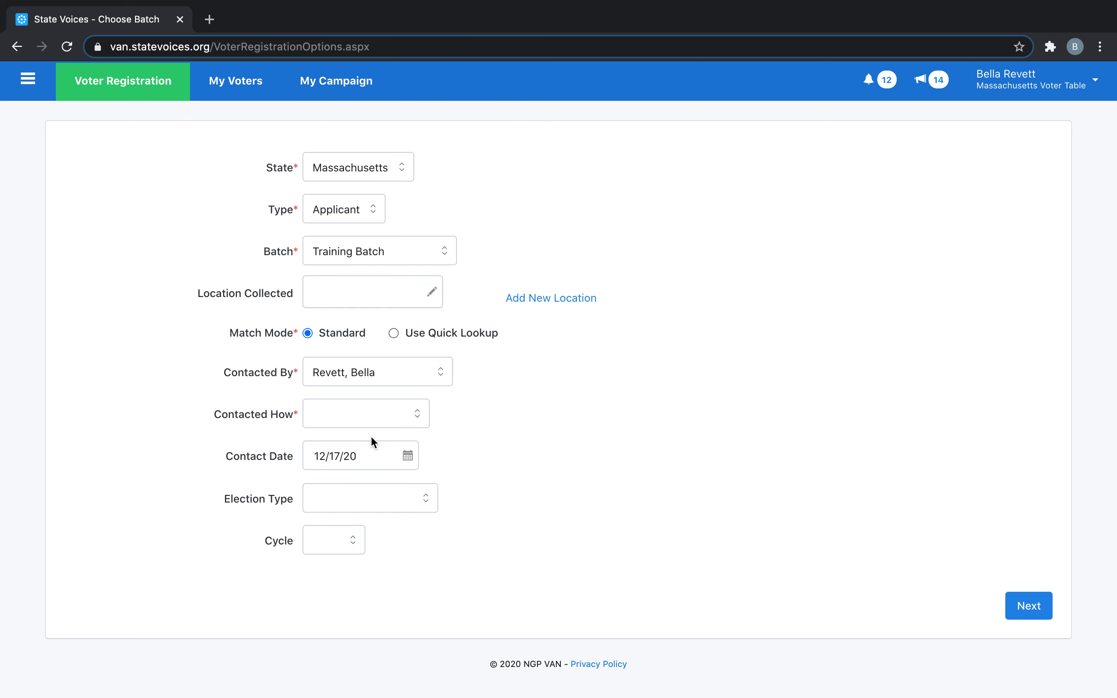
mouse_move(366, 421)
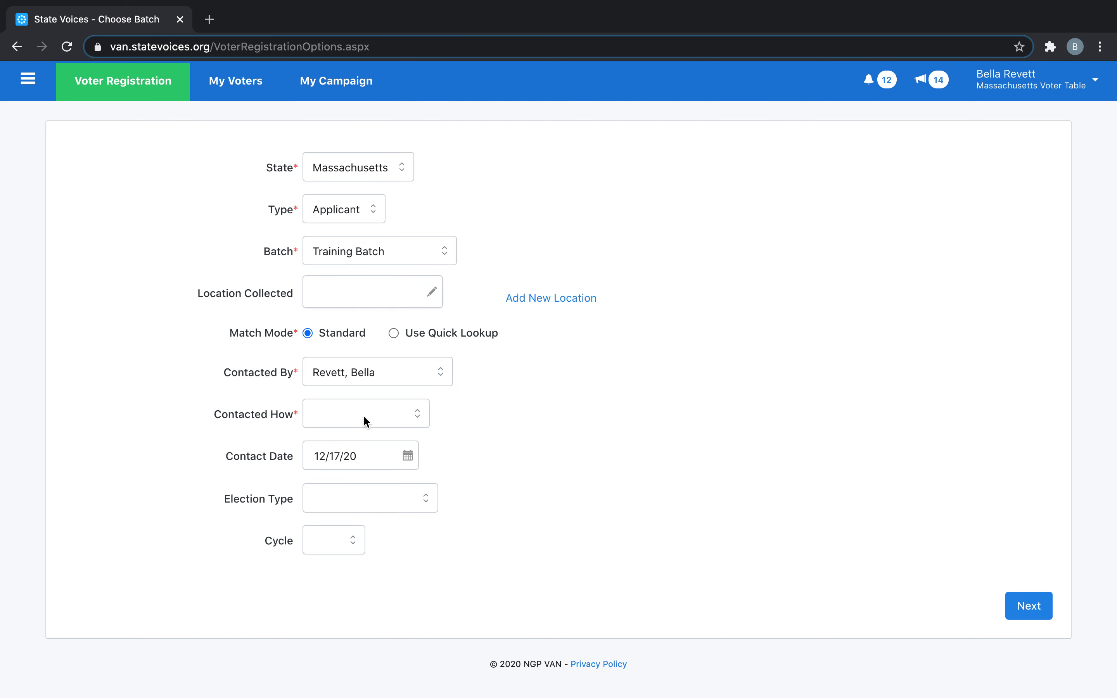
click(365, 414)
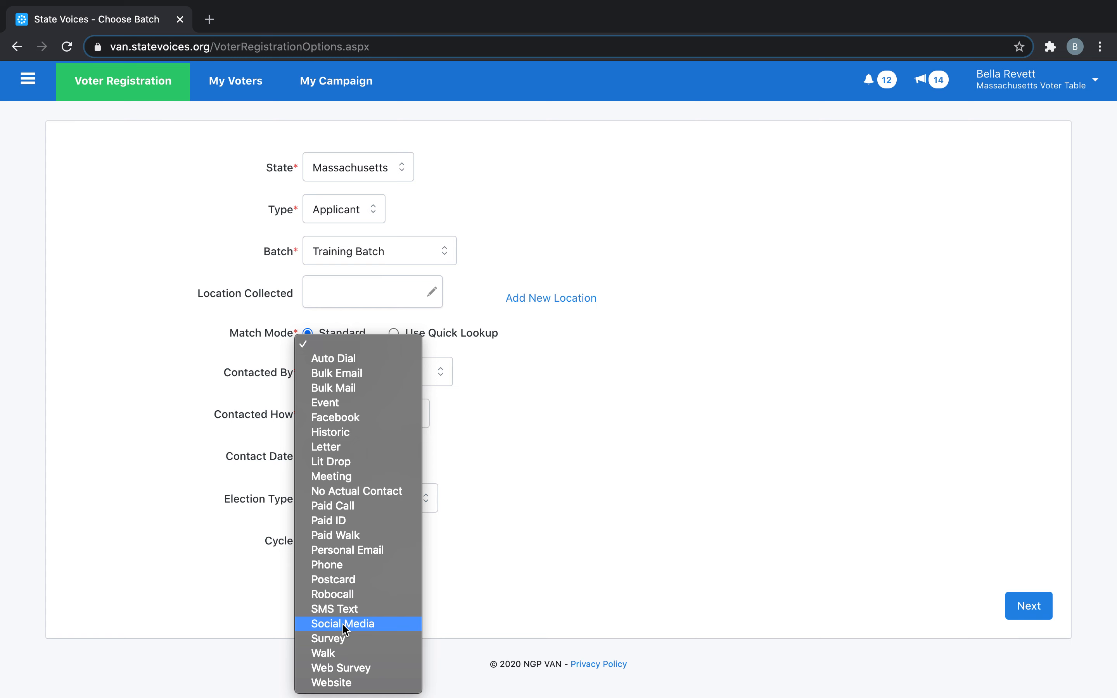
mouse_move(341, 653)
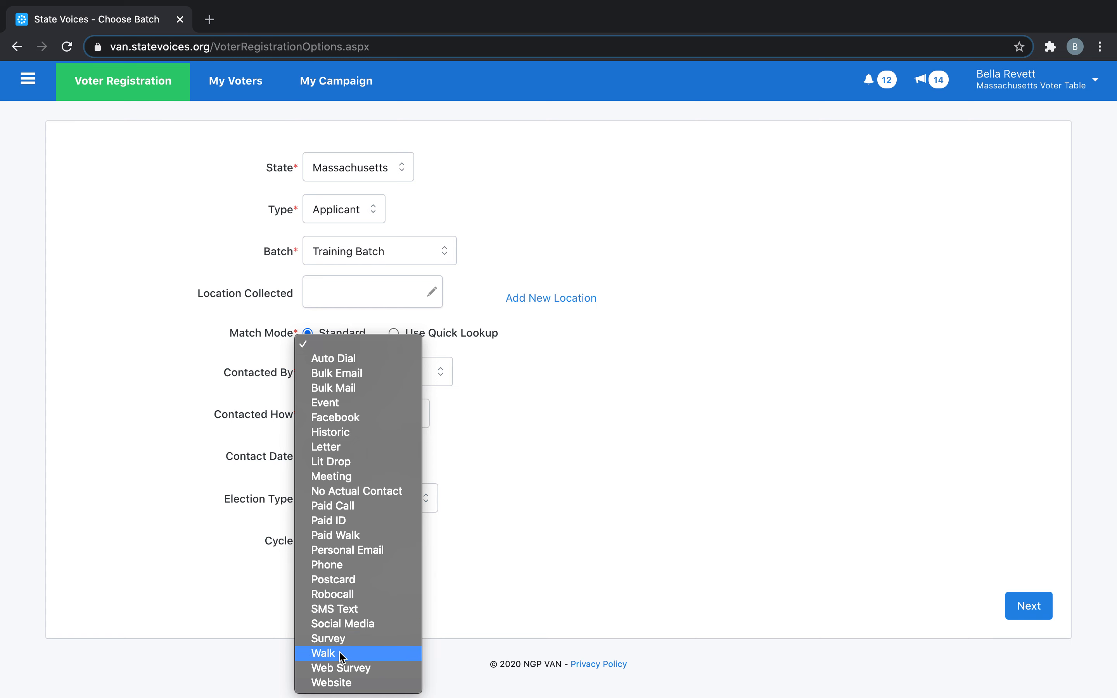
click(322, 654)
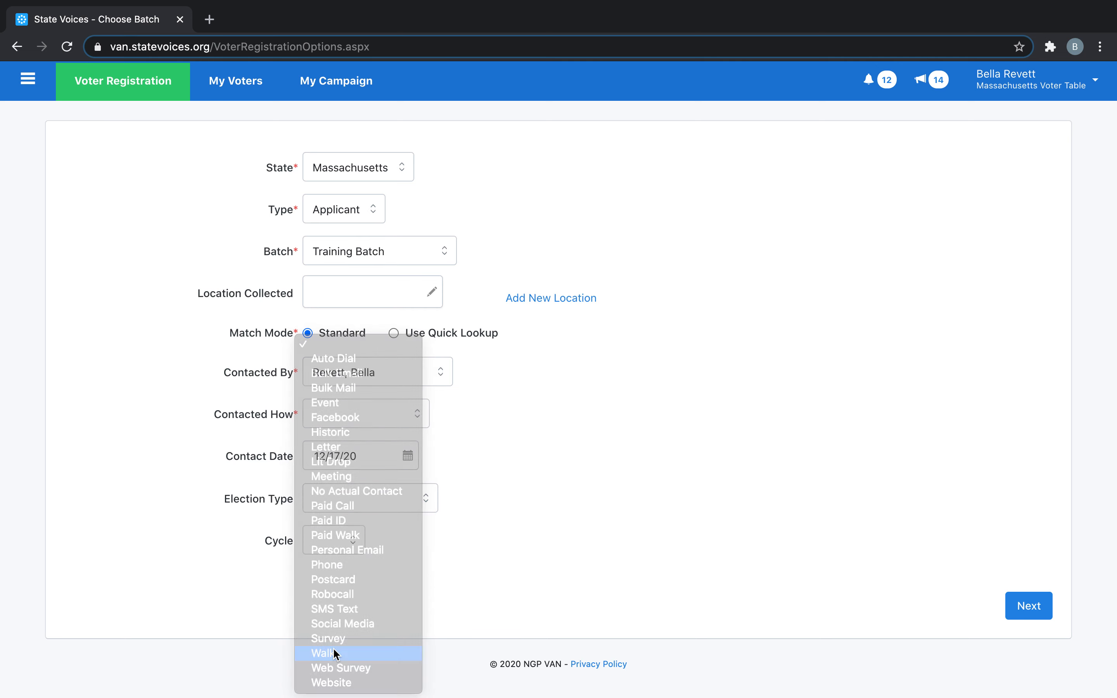
click(325, 654)
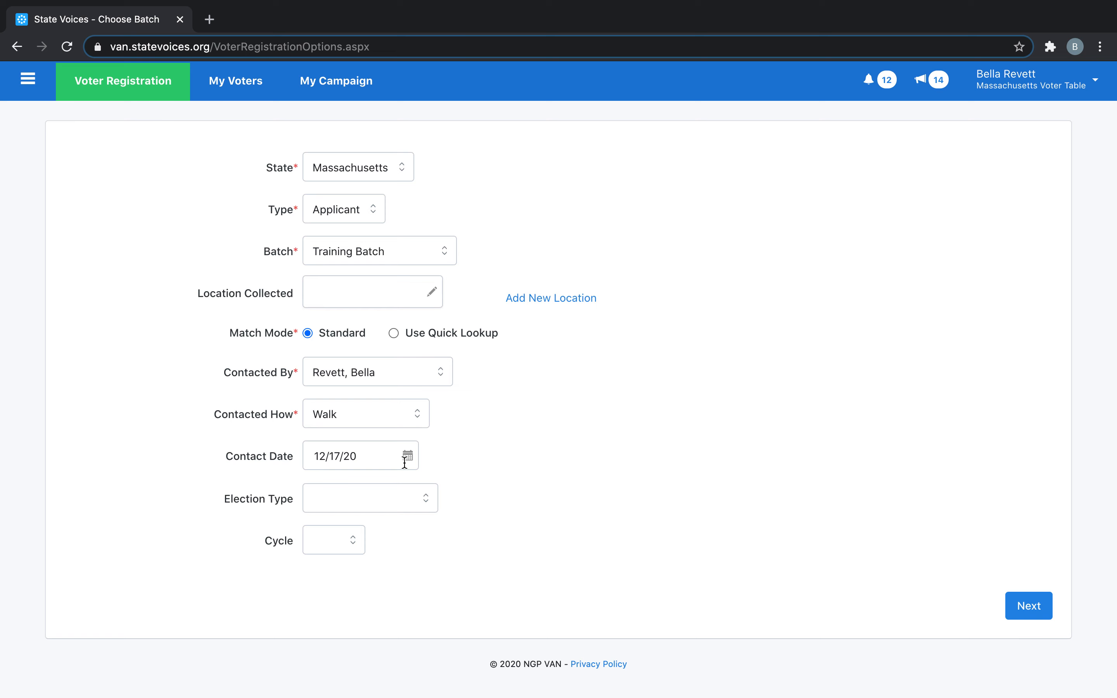
mouse_move(995, 599)
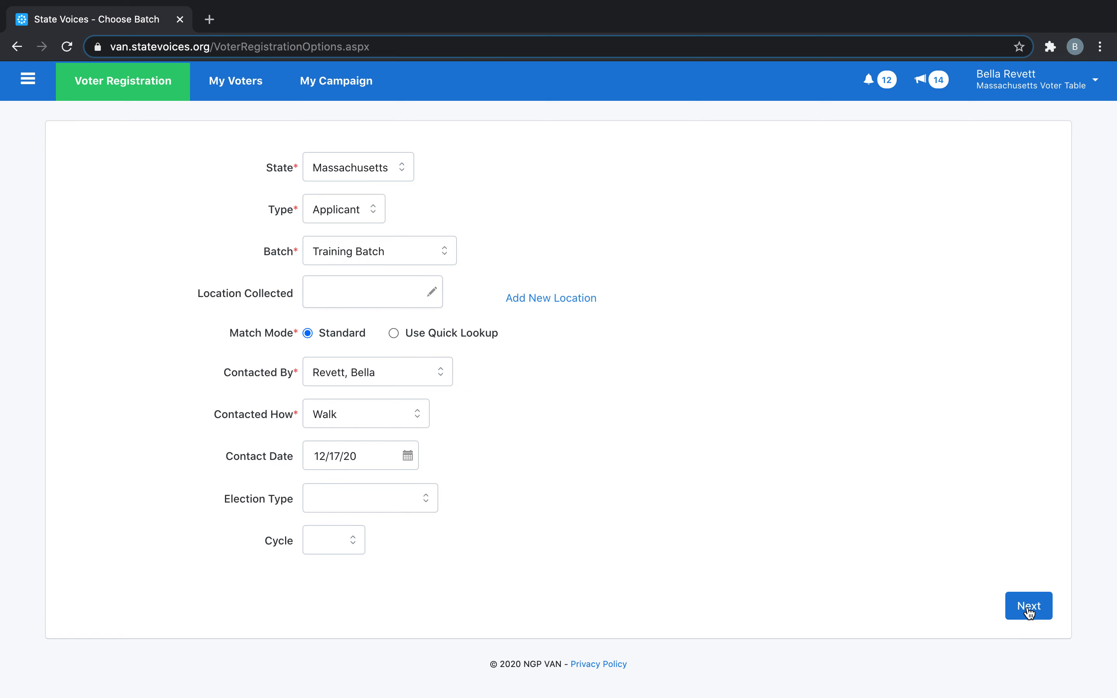
click(1028, 606)
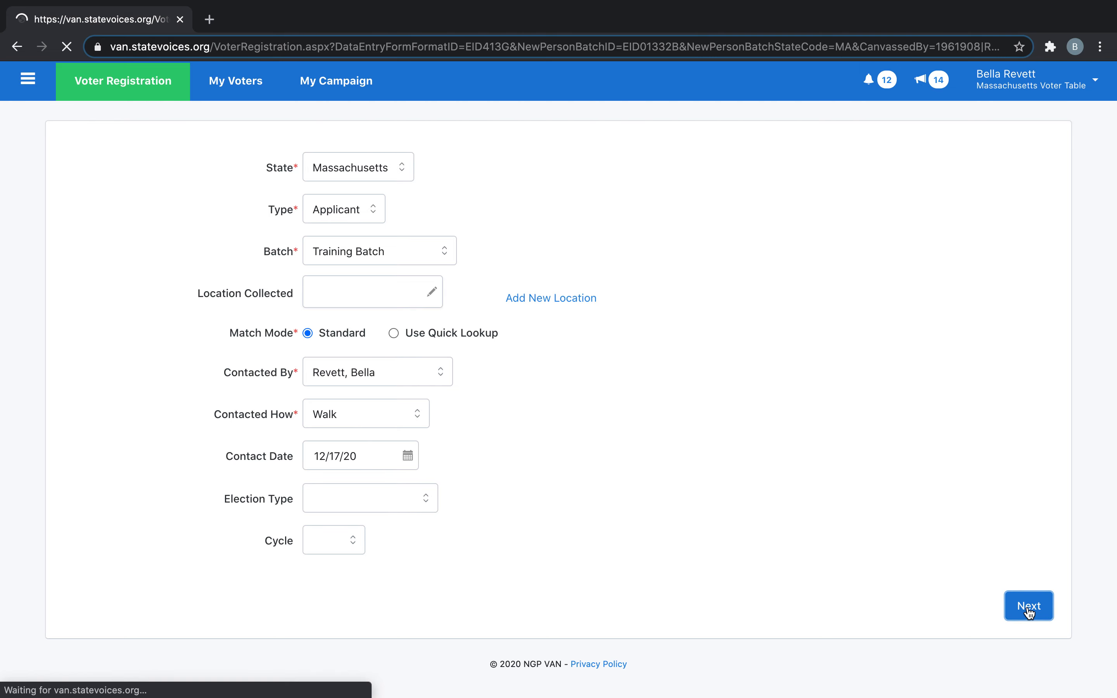
- On the Add New Person form, answer the Citizen? question Yes
click(1027, 606)
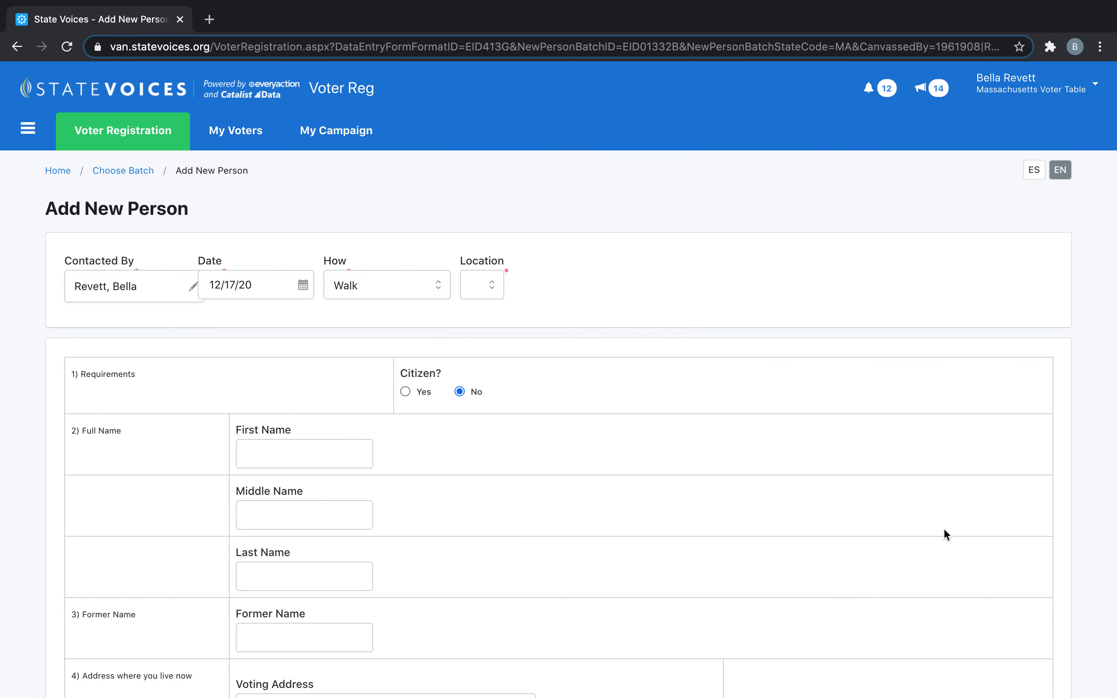
scroll(down, 3)
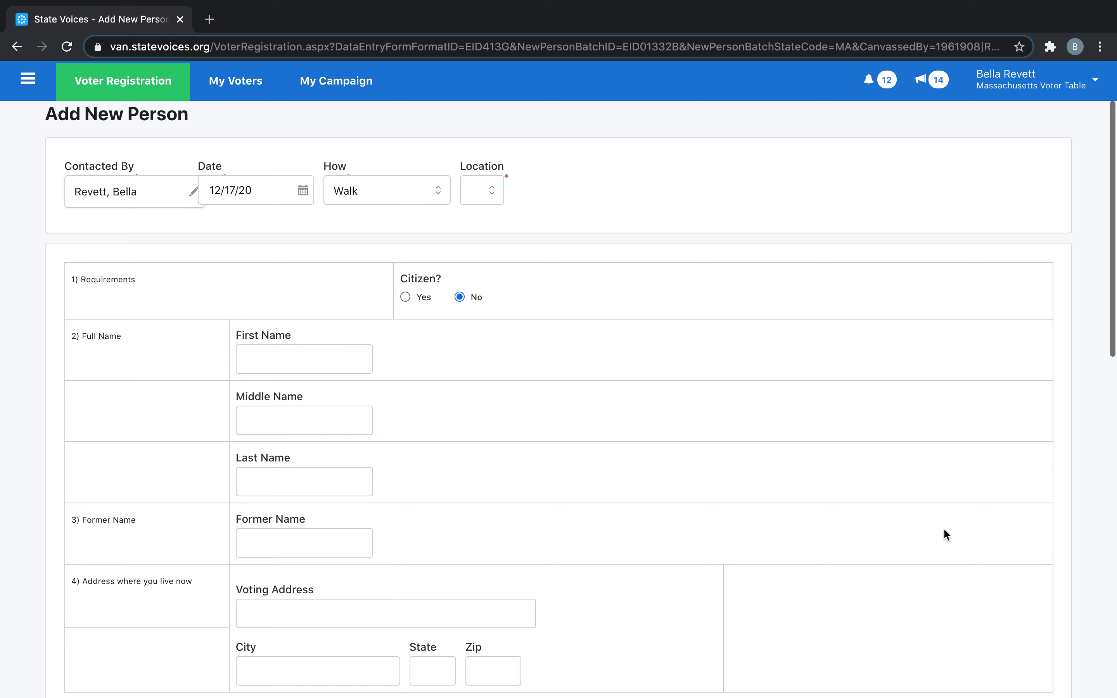
scroll(down, 3)
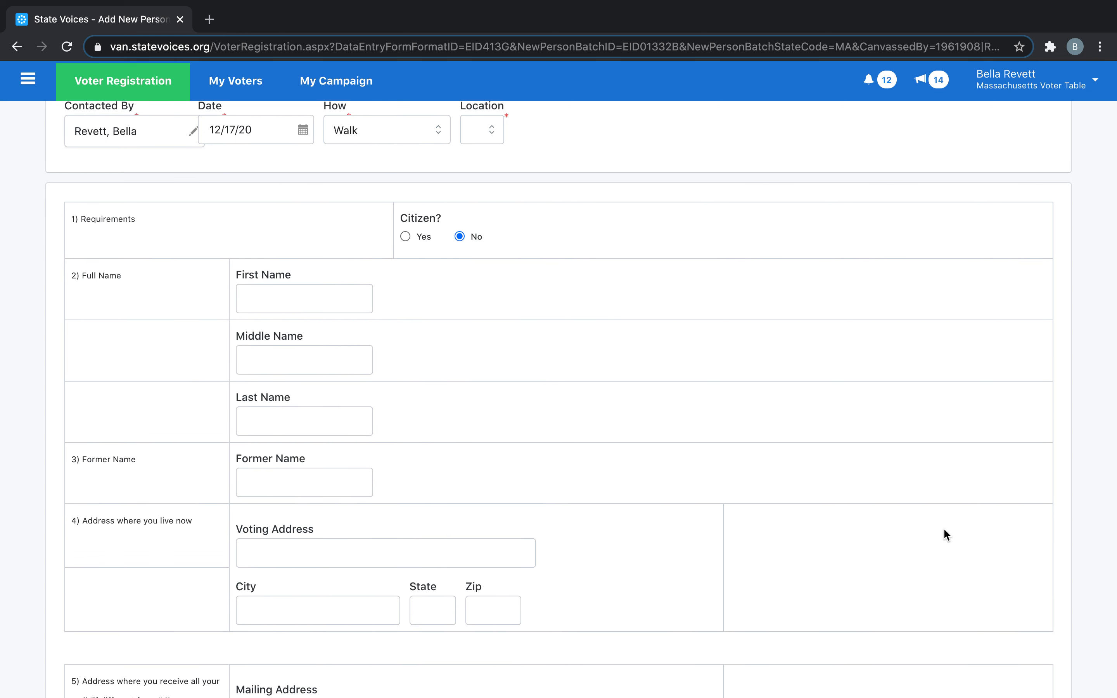
click(405, 236)
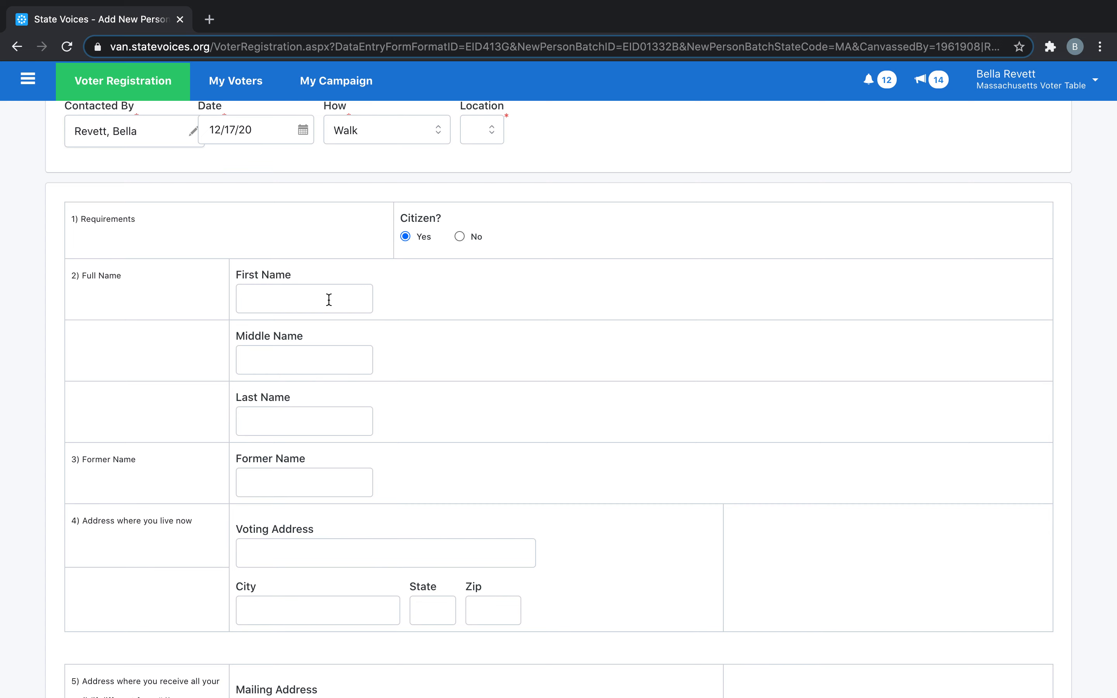
- Fill First Name Test and Last Name Revett from the autofill suggestions
text(T)
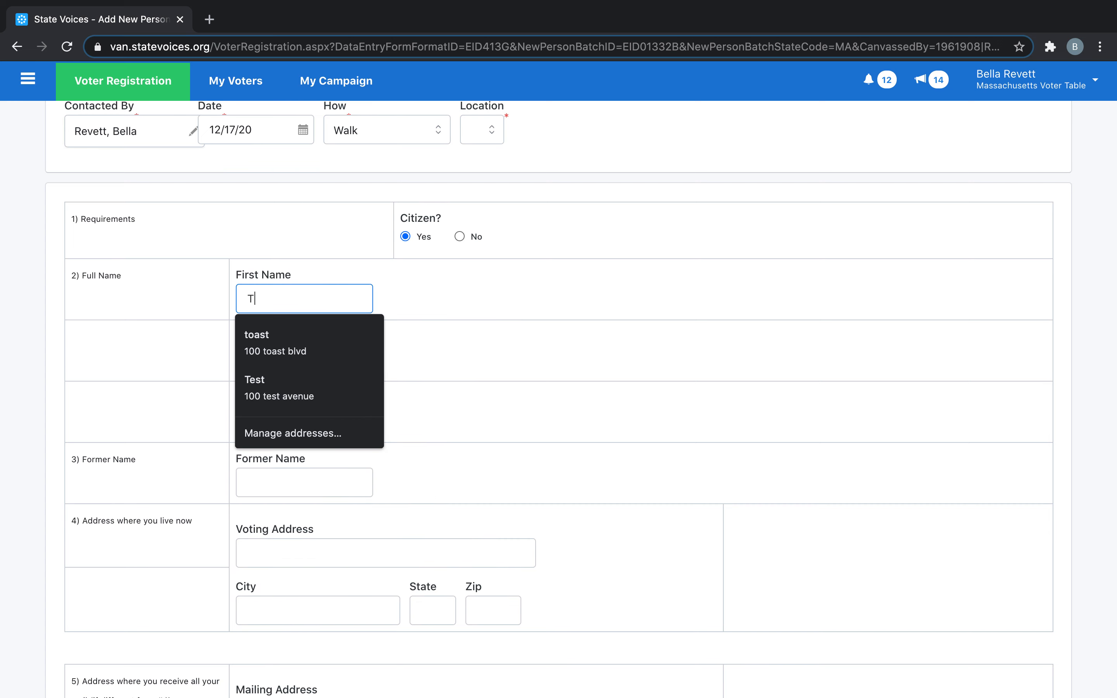
click(254, 379)
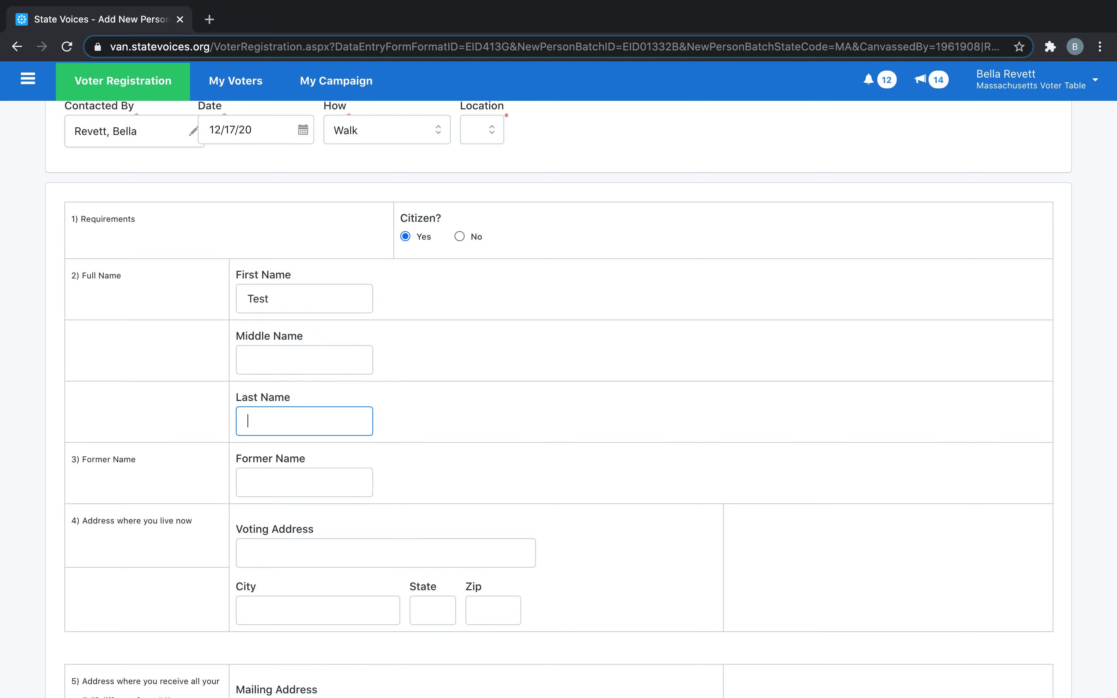
text(Re)
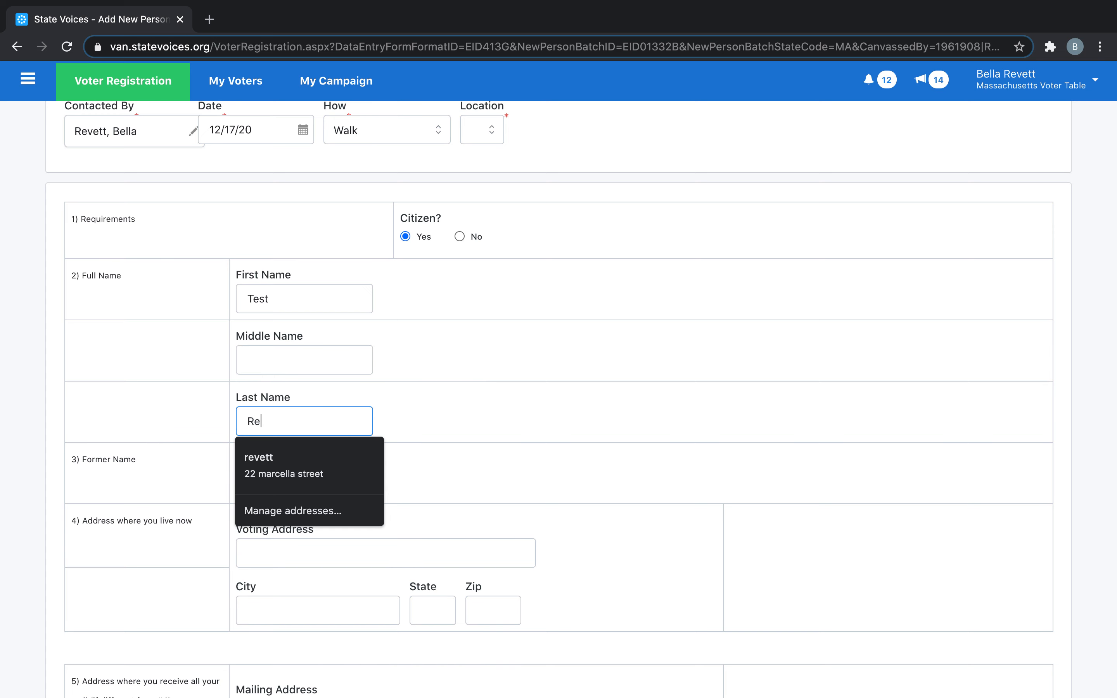
click(283, 467)
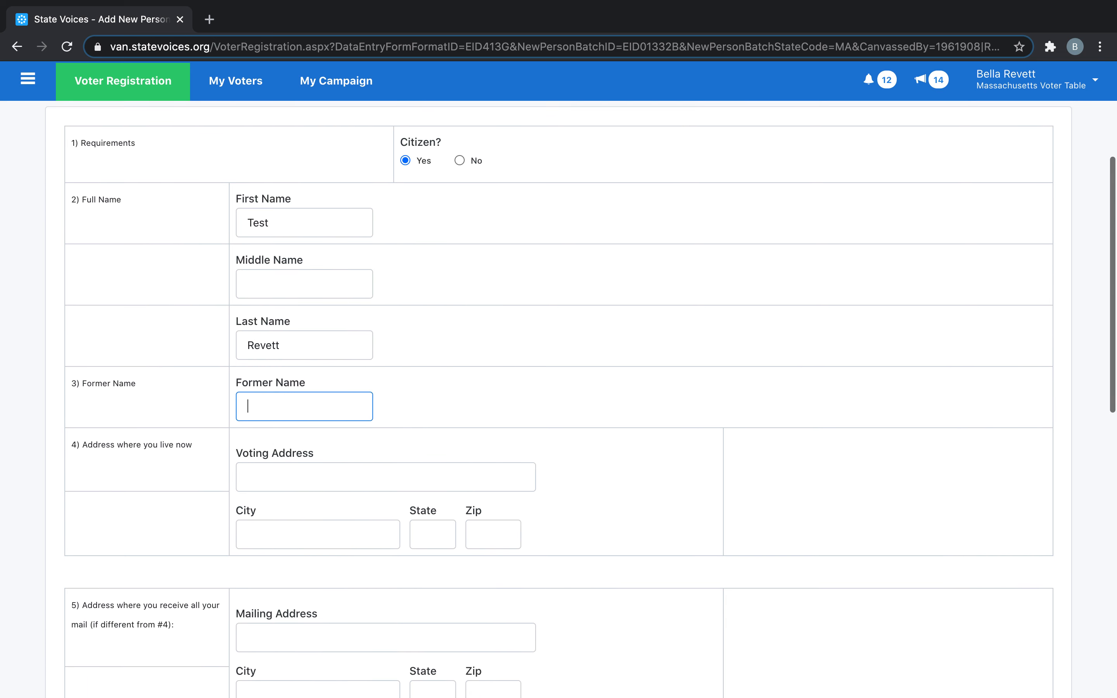
- Fill the voting address as Test, city Test, MA 02141, leaving the form ready to save
scroll(down, 3)
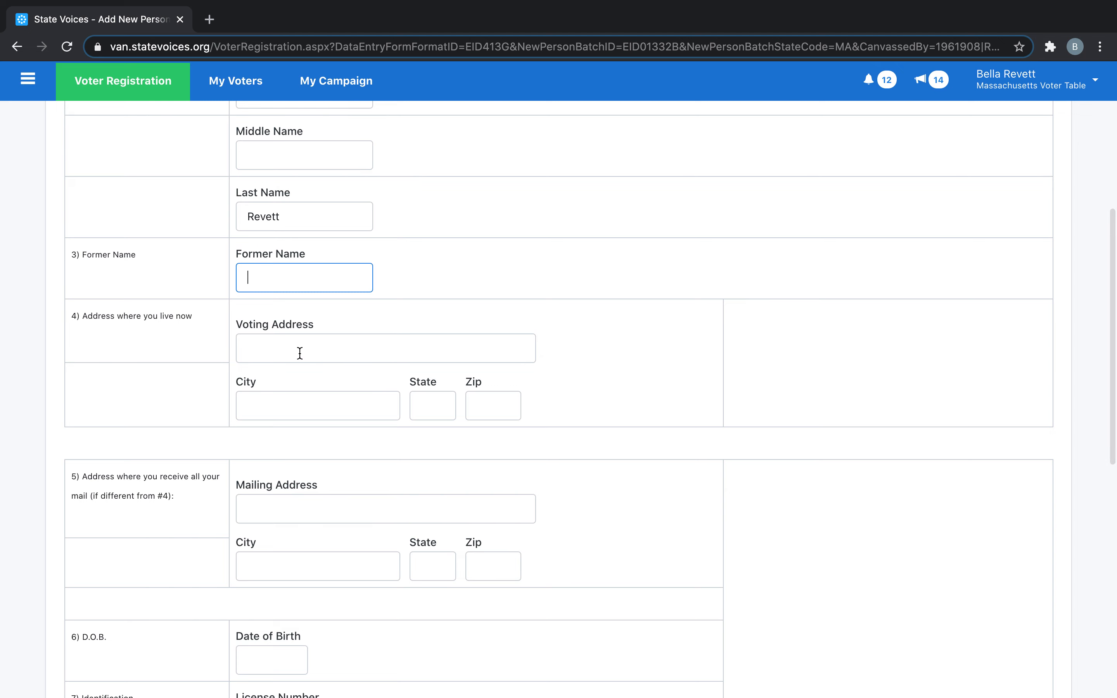
text(Test)
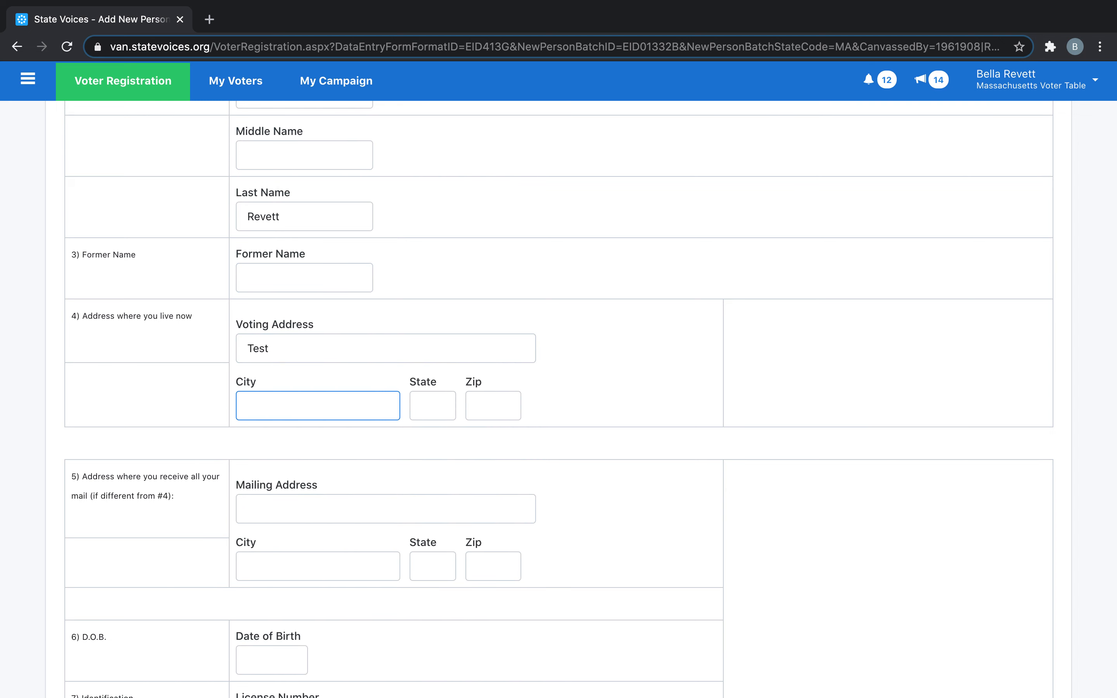
text(Test)
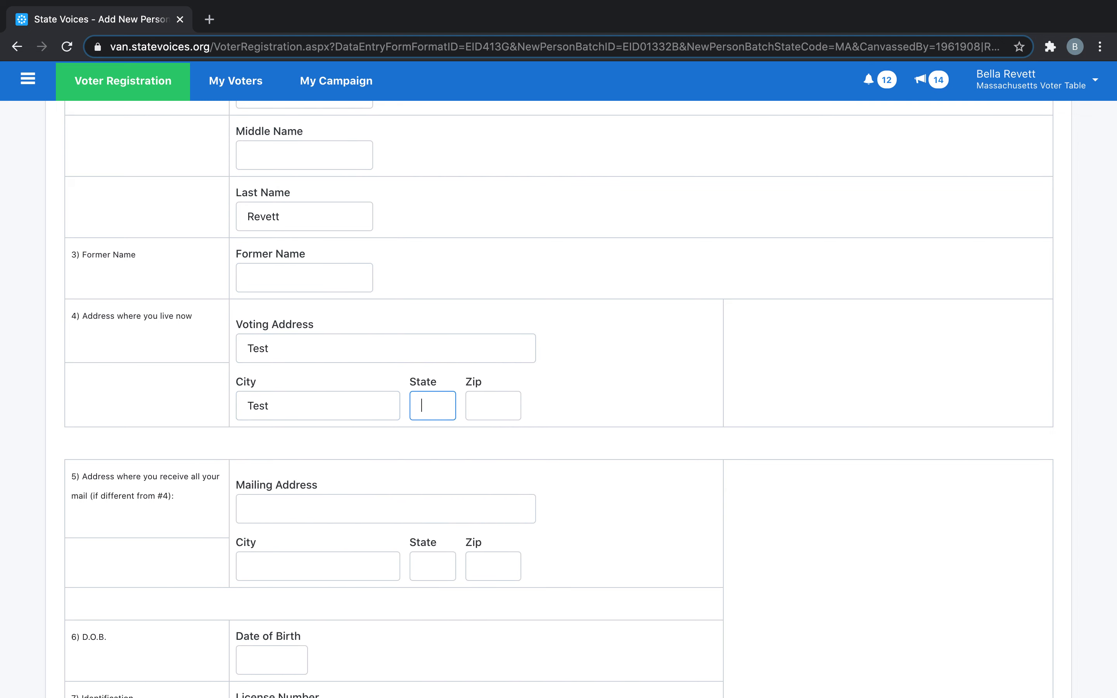
text(02141)
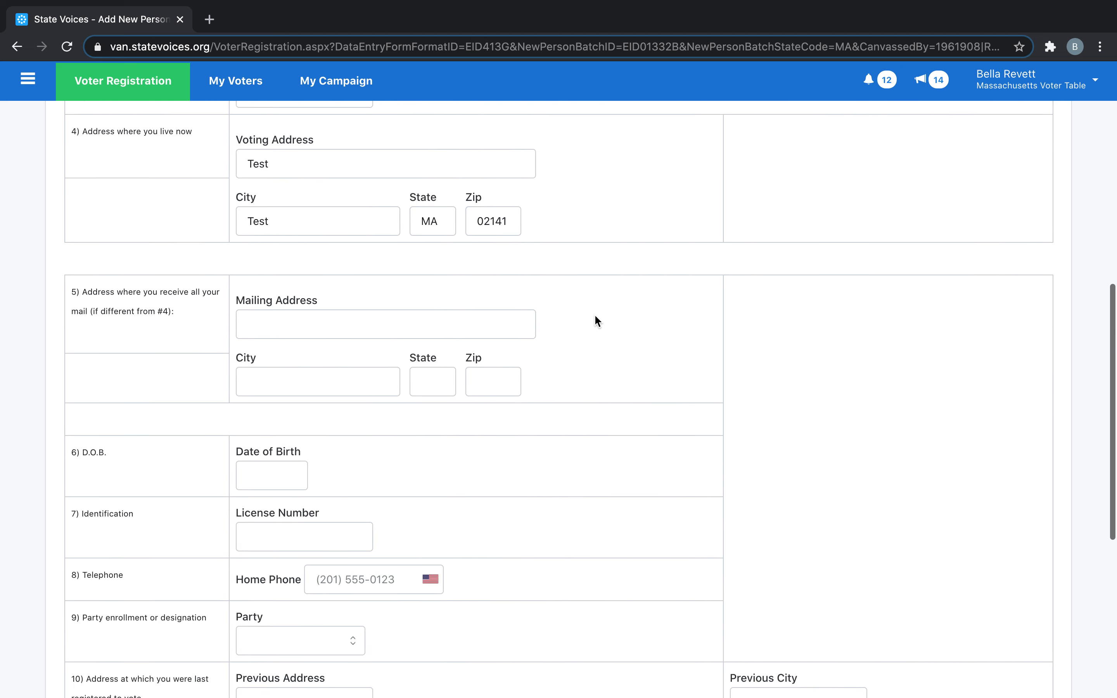
scroll(down, 3)
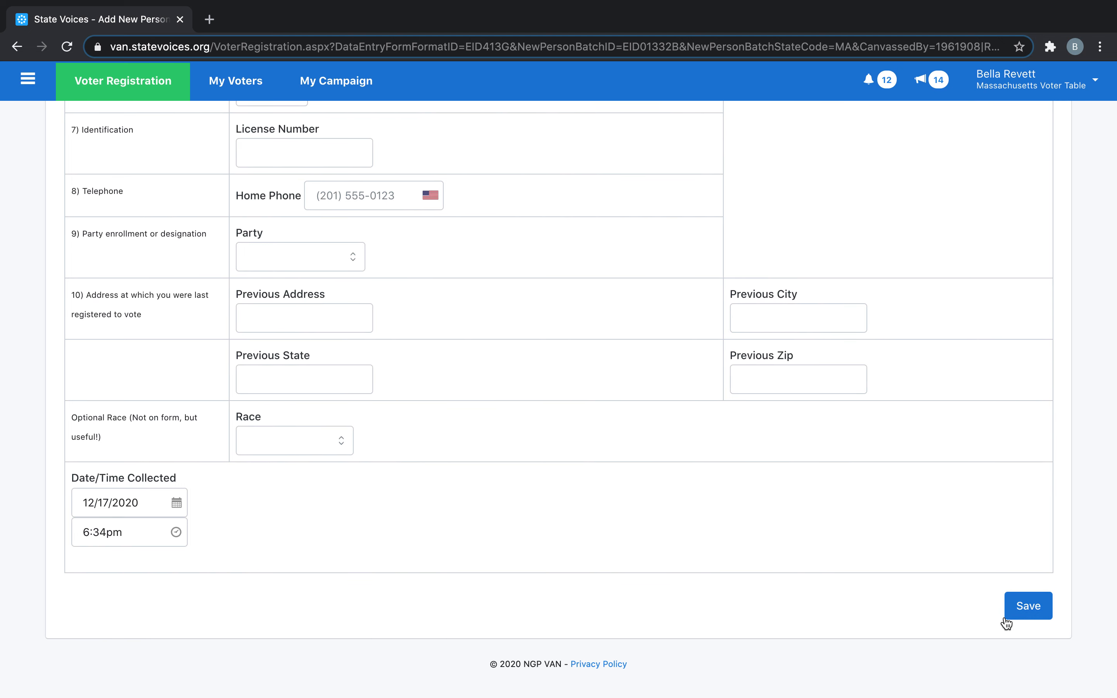
mouse_move(973, 618)
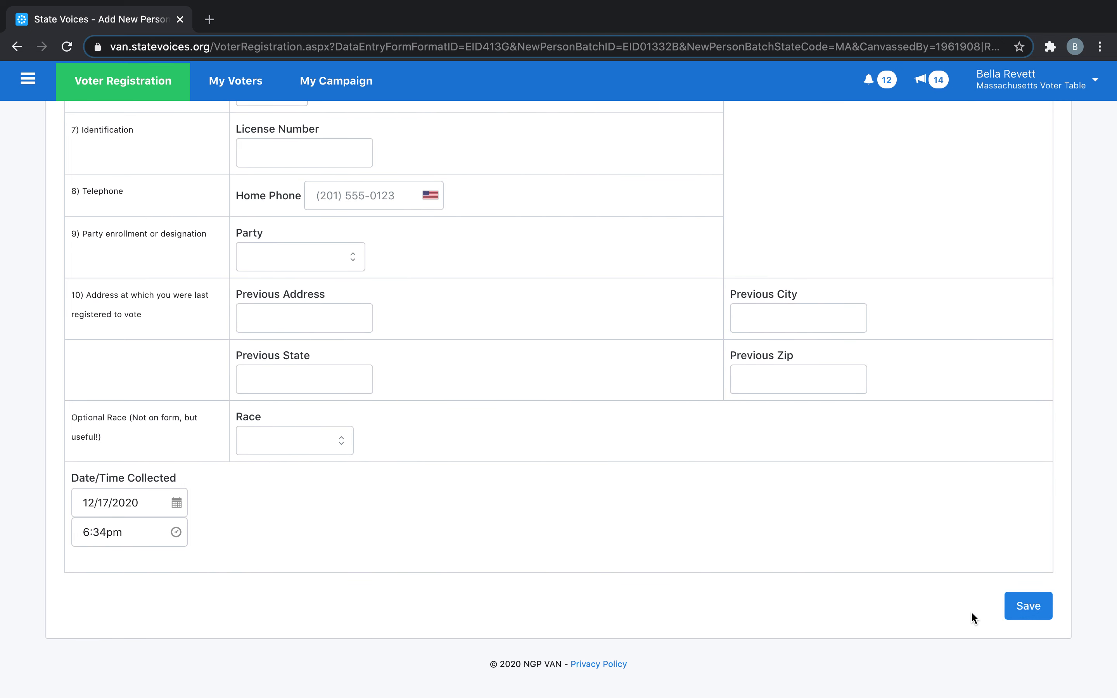